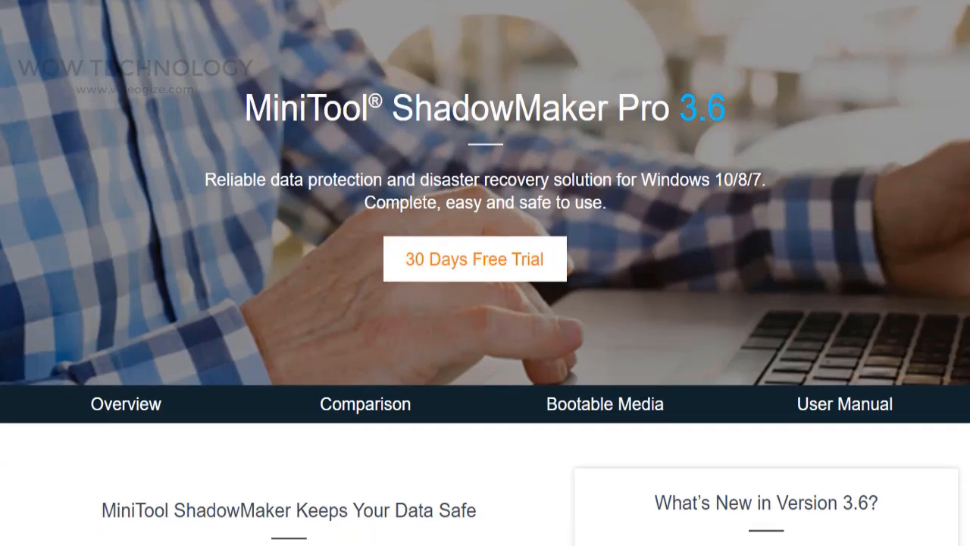
- Scroll the ShadowMaker Pro product page down through the data-safety overview to Essential Backup Features
scroll(down, 3)
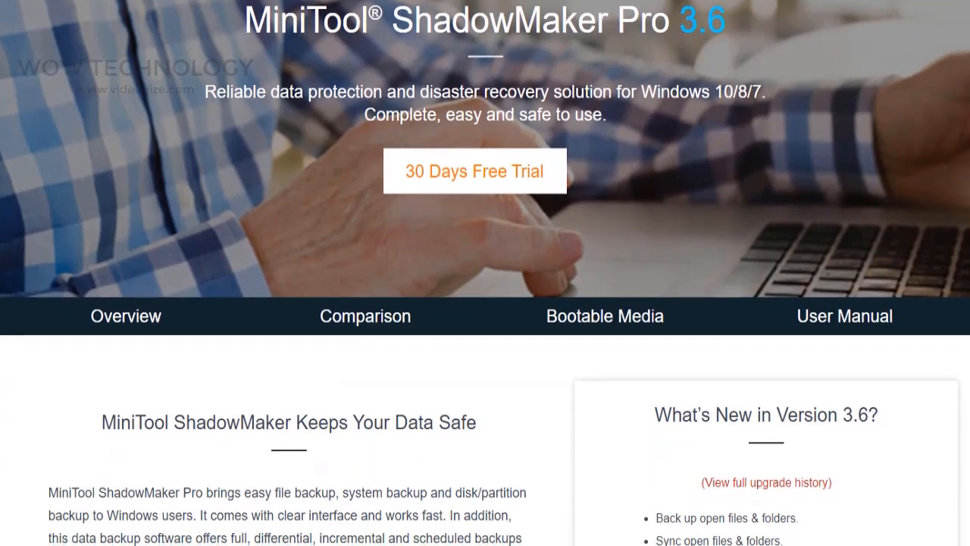
scroll(down, 3)
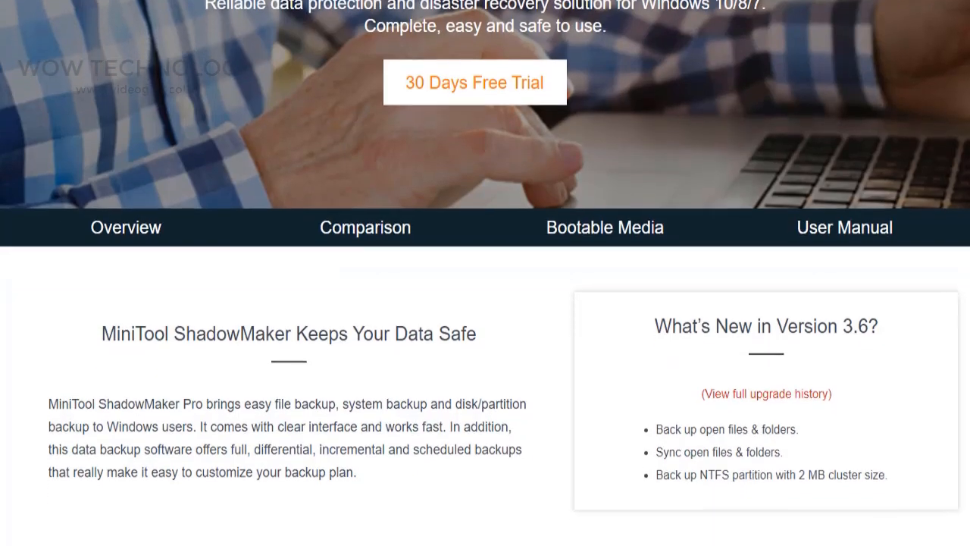
scroll(down, 3)
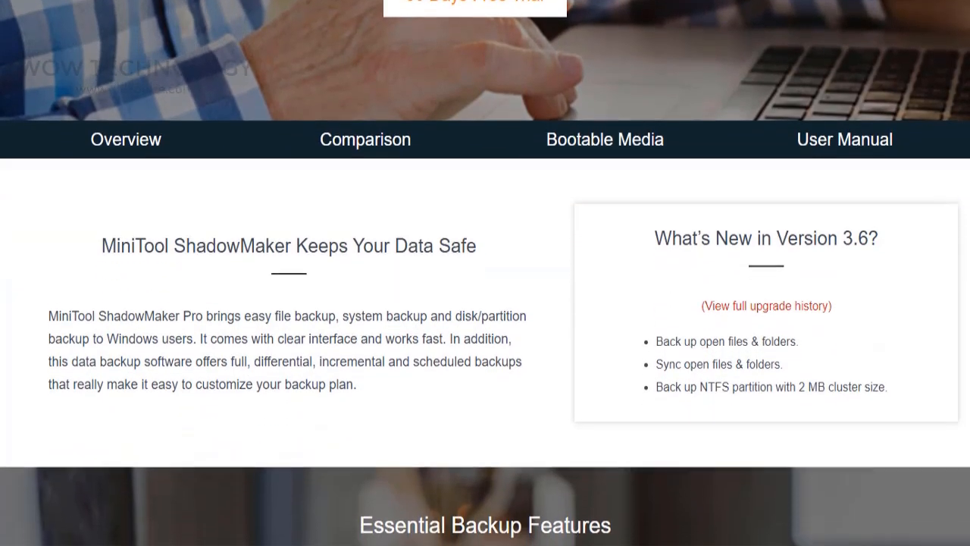
scroll(down, 3)
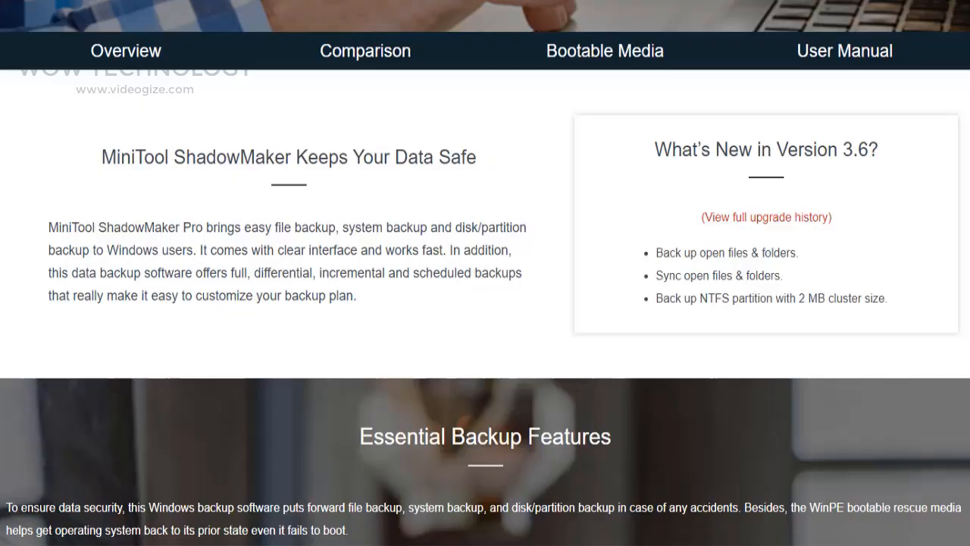
scroll(down, 3)
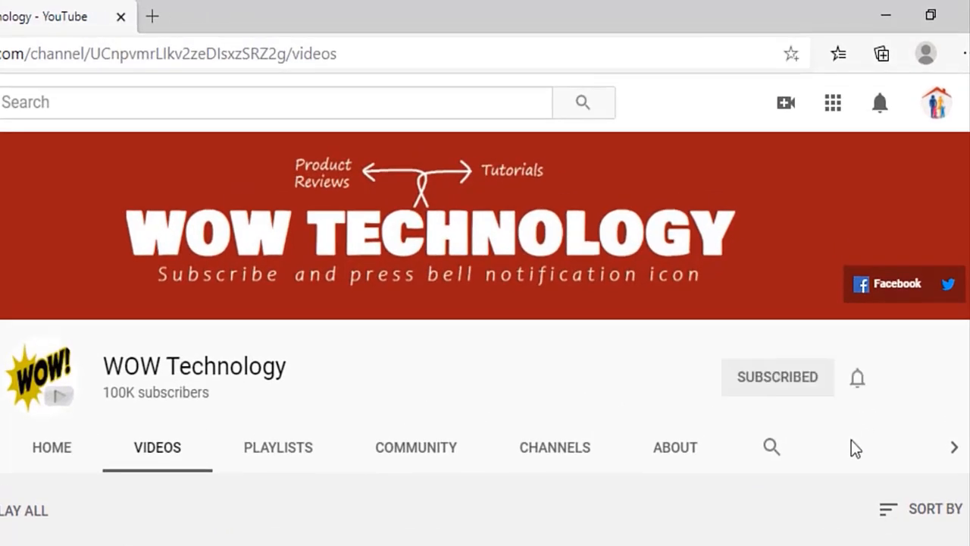
click(857, 378)
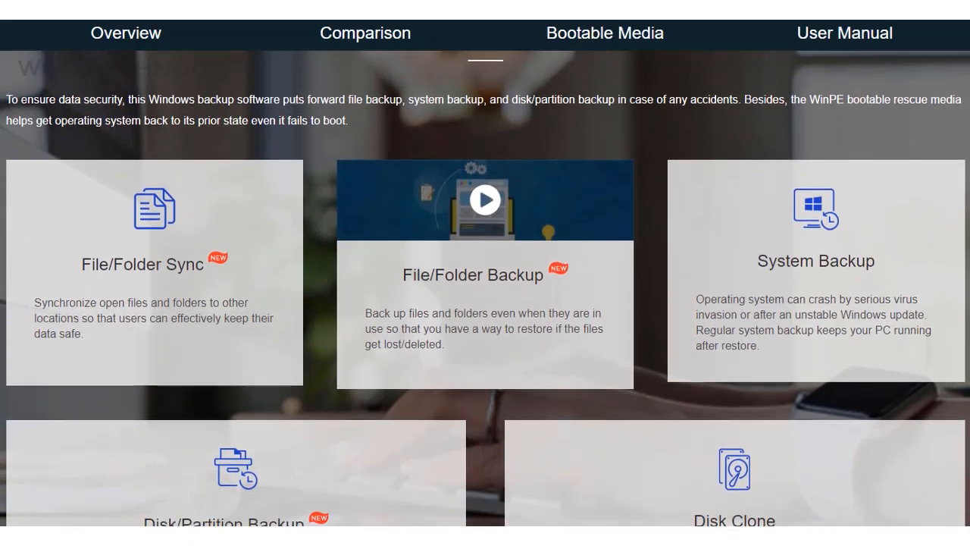
- Scroll past the Disk Clone feature cards and Quick Disaster Recovery scenarios, then jump to the Comparison table
scroll(down, 3)
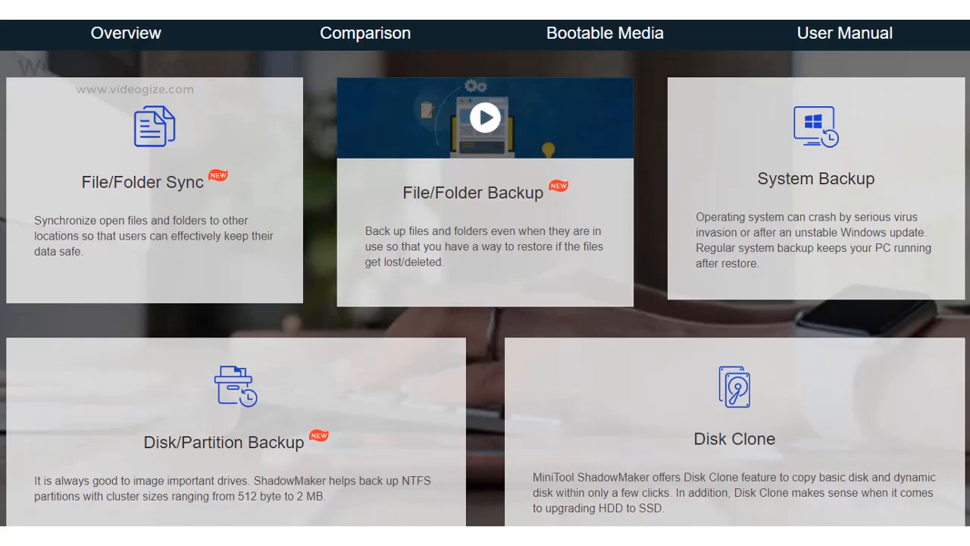
scroll(down, 3)
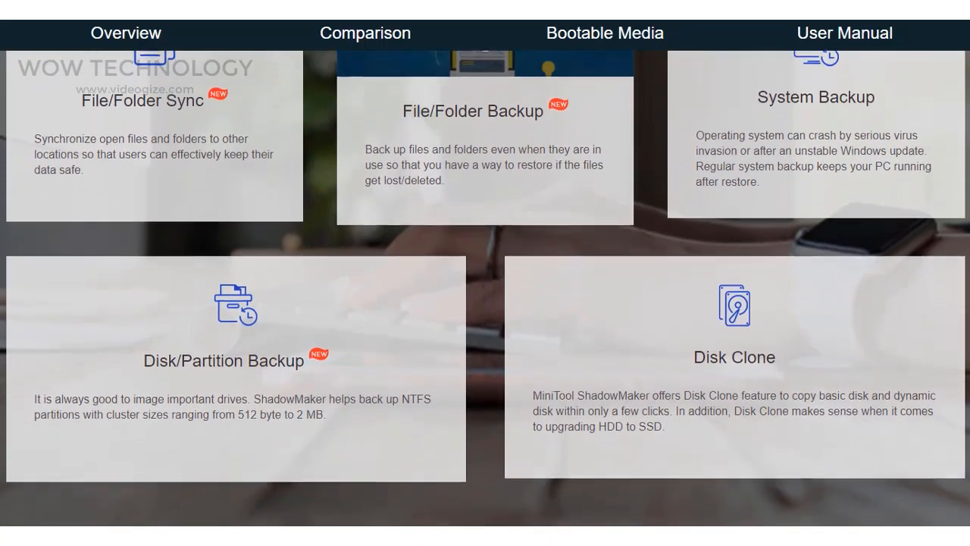
scroll(down, 3)
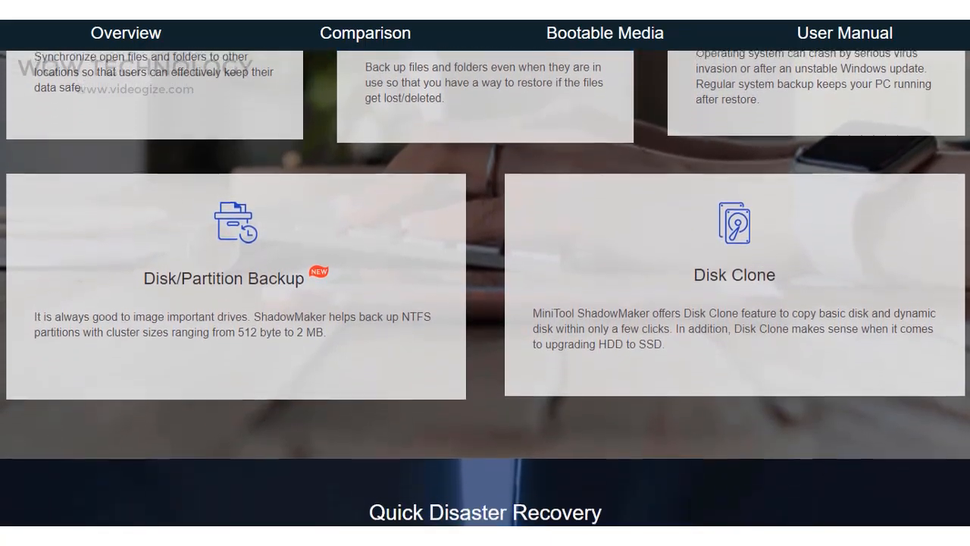
scroll(down, 3)
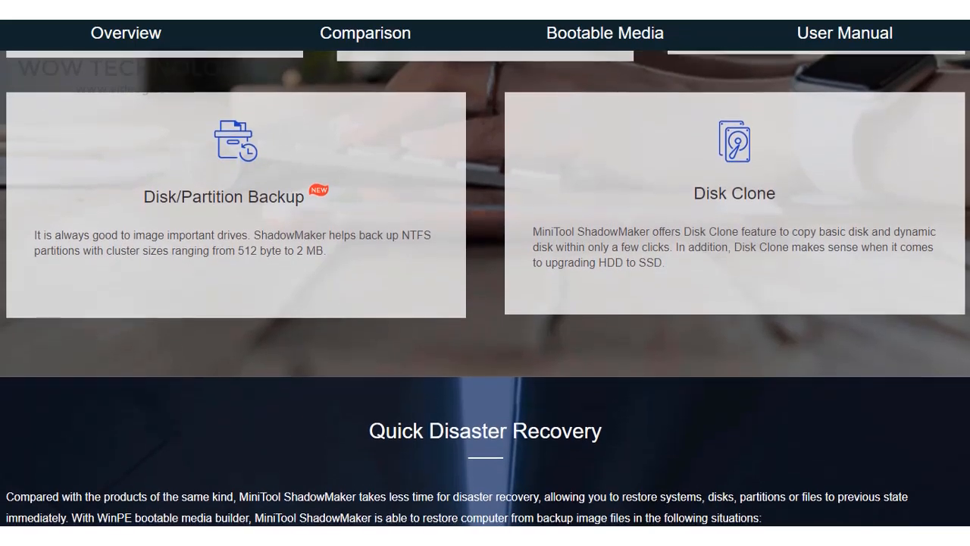
scroll(down, 3)
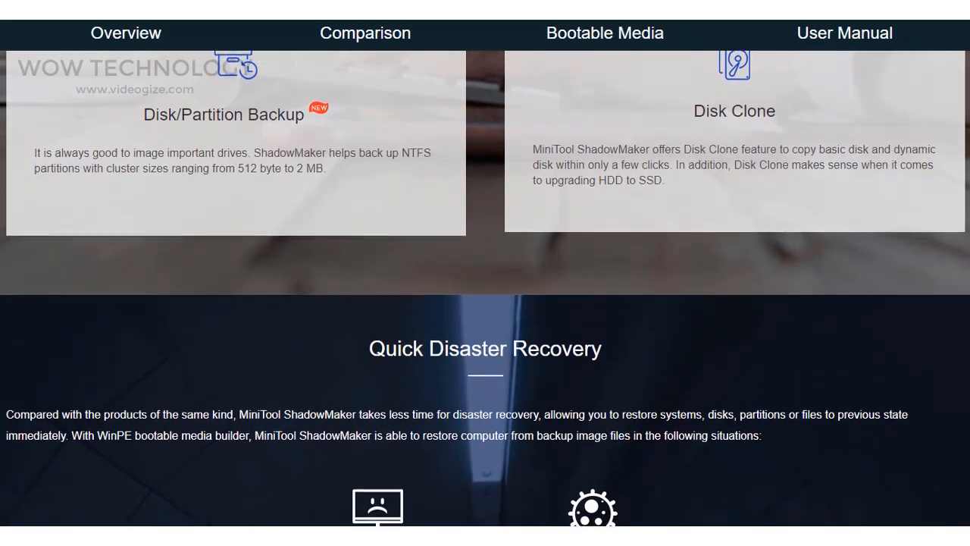
scroll(down, 3)
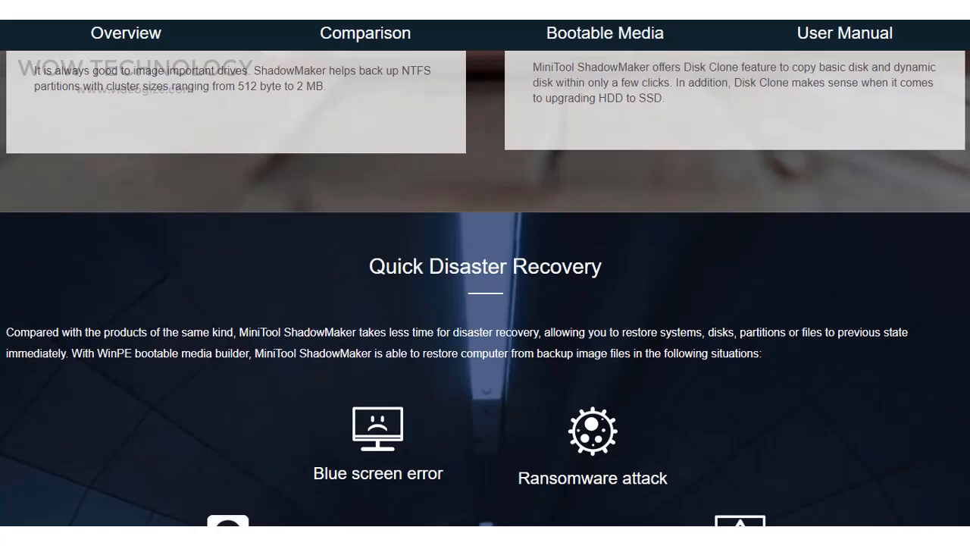
scroll(down, 3)
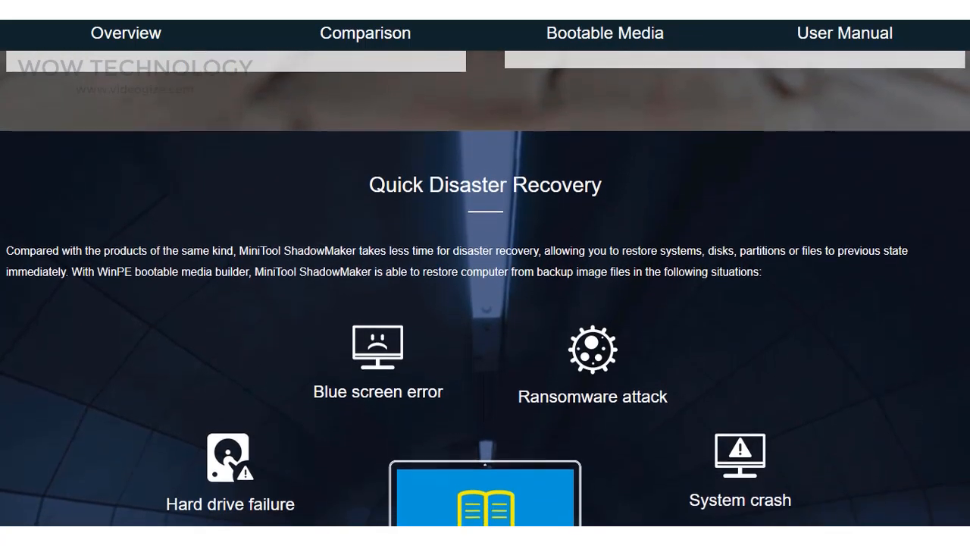
scroll(down, 3)
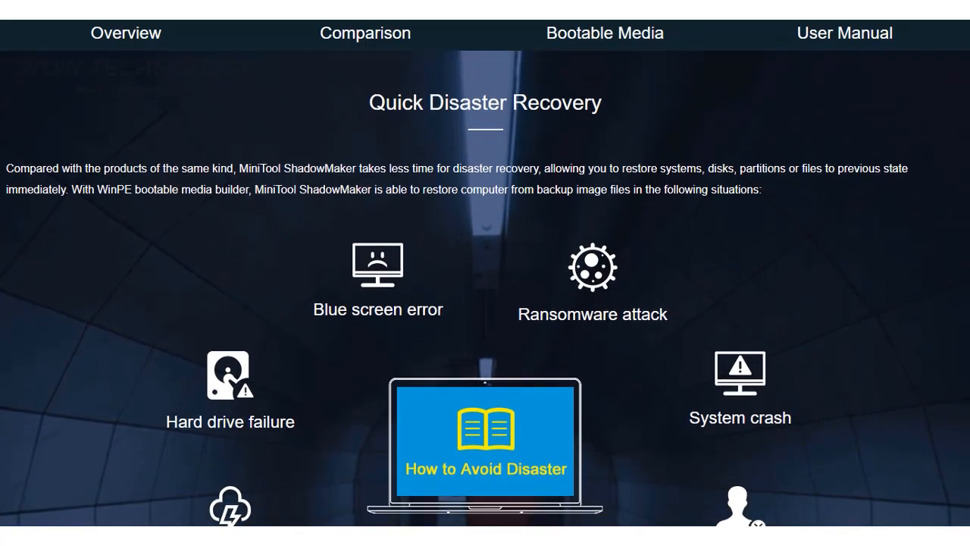
scroll(down, 3)
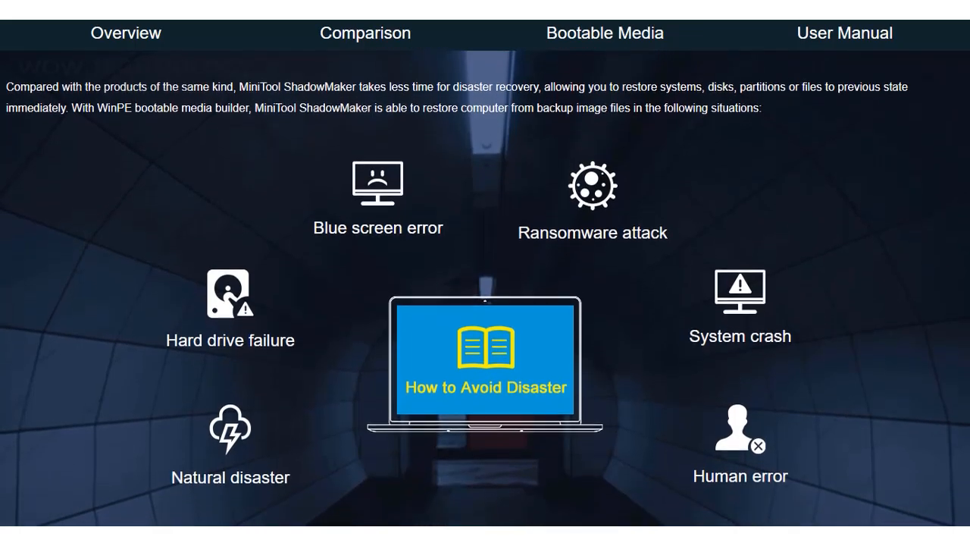
scroll(down, 3)
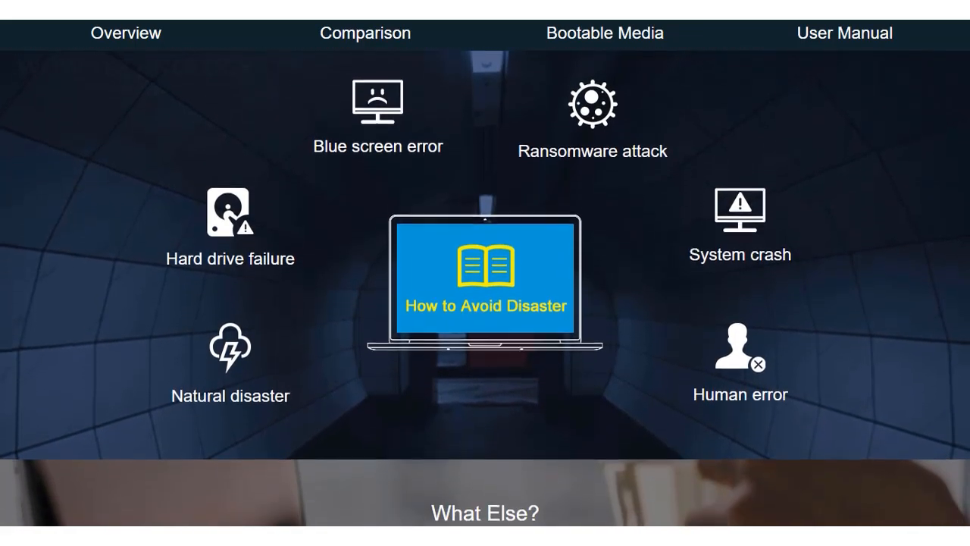
click(365, 33)
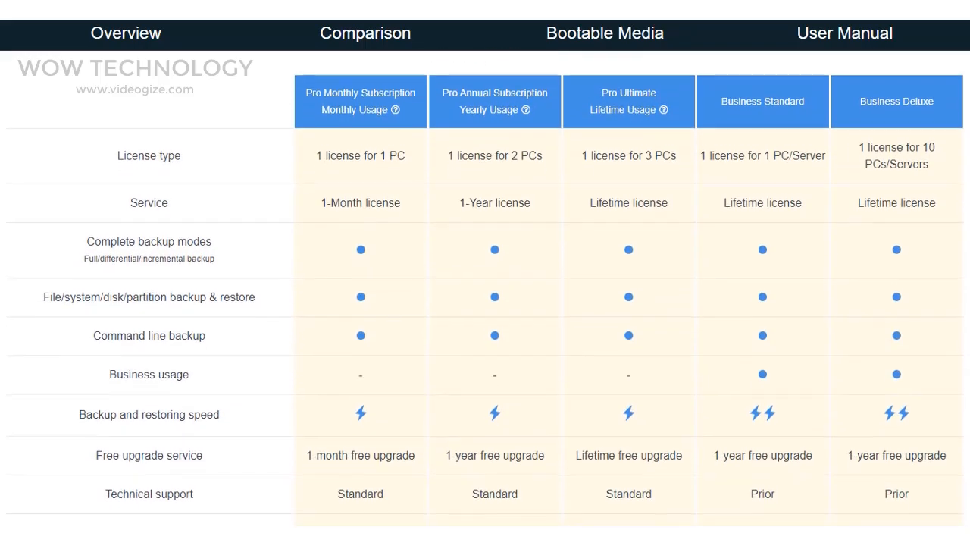
- Scroll the edition comparison table down to the Price and How to Get rows
scroll(down, 3)
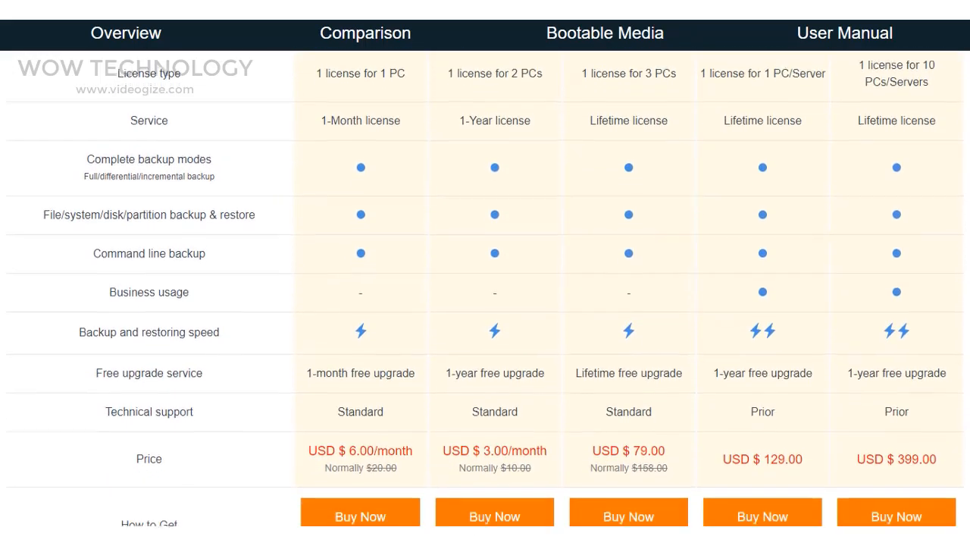
scroll(down, 3)
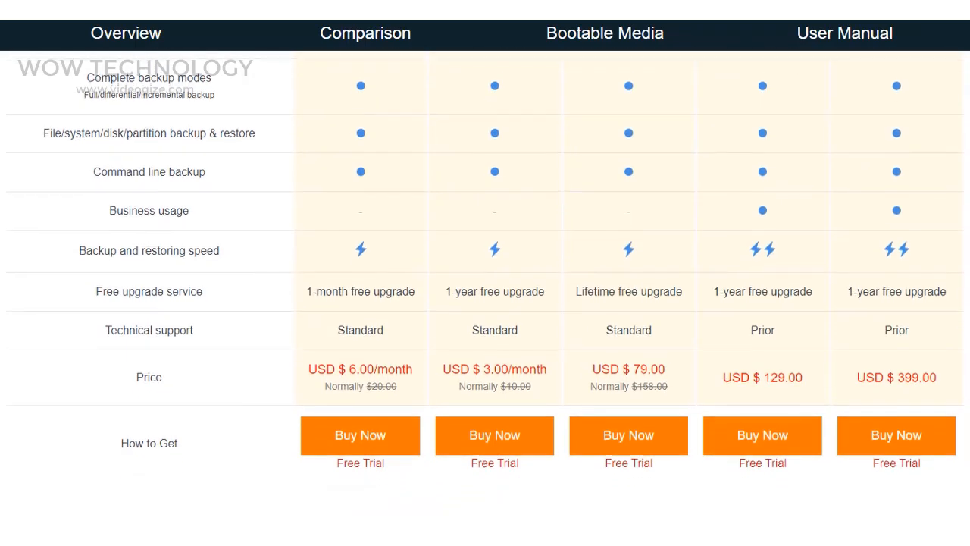
scroll(down, 3)
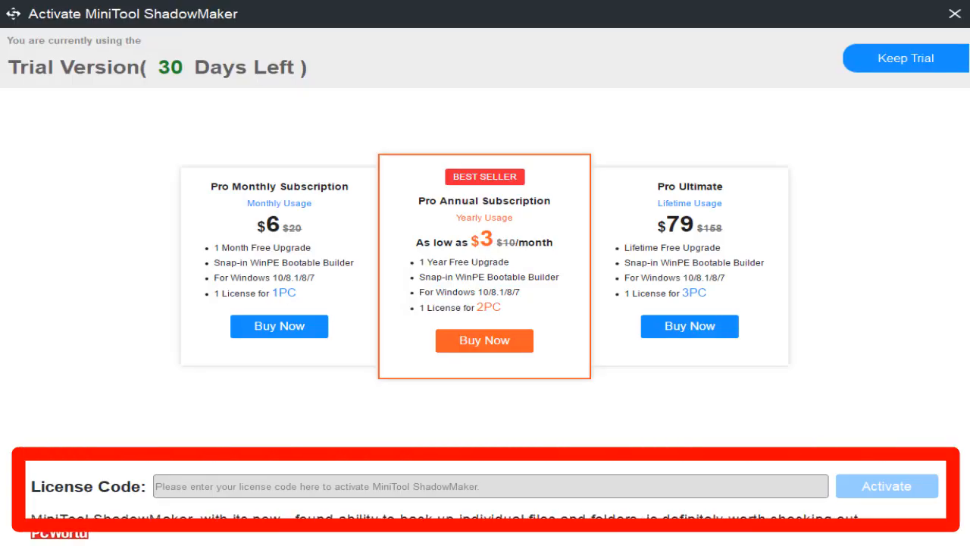
- Enter the license code and activate ShadowMaker Pro Ultimate 3.6
text(LICENSECODE)
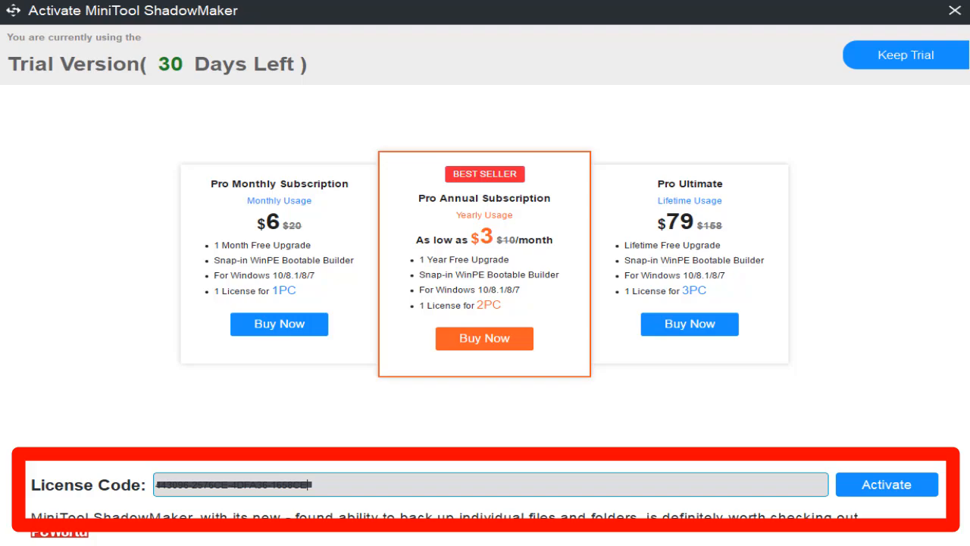
click(886, 483)
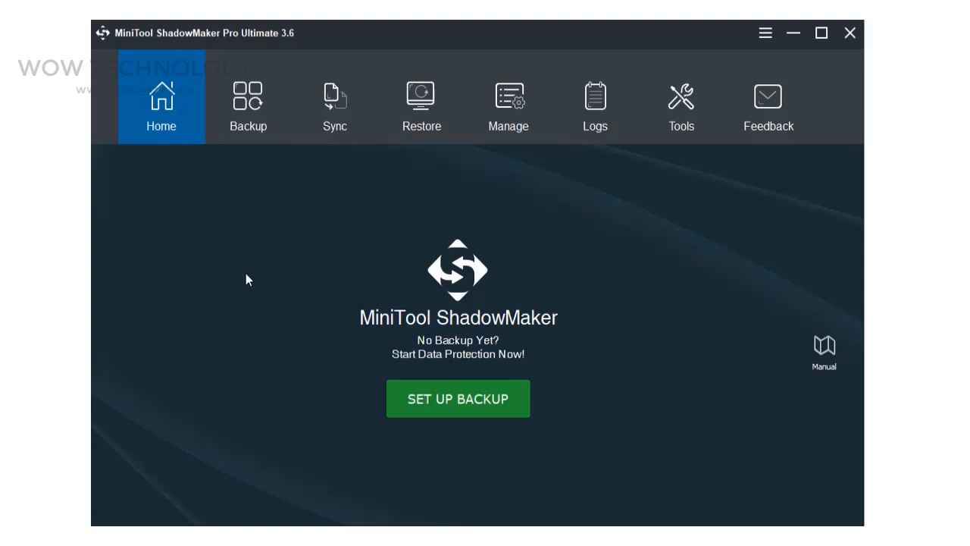
- Tour the Backup, Sync, Restore, Manage and Logs pages, ending on Tools with Clone Disk
click(248, 107)
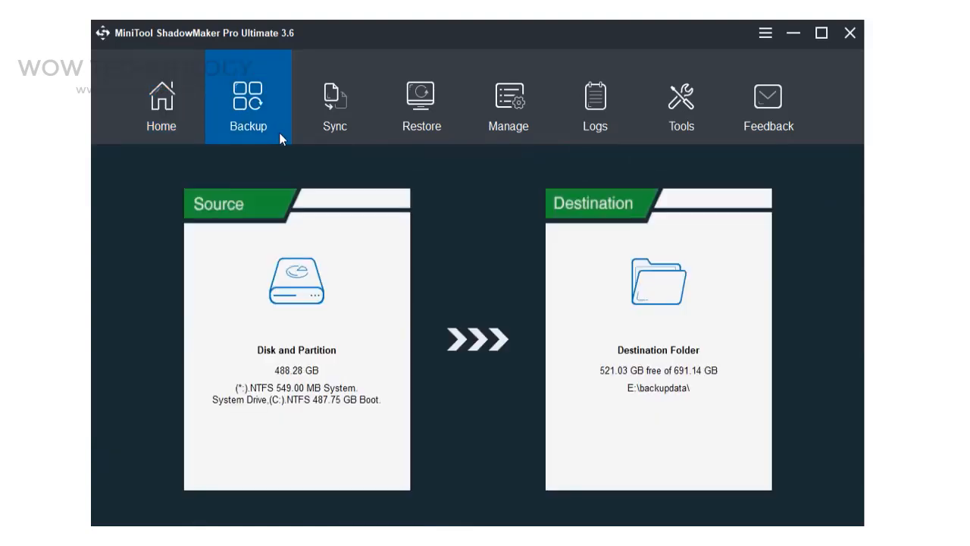
click(334, 99)
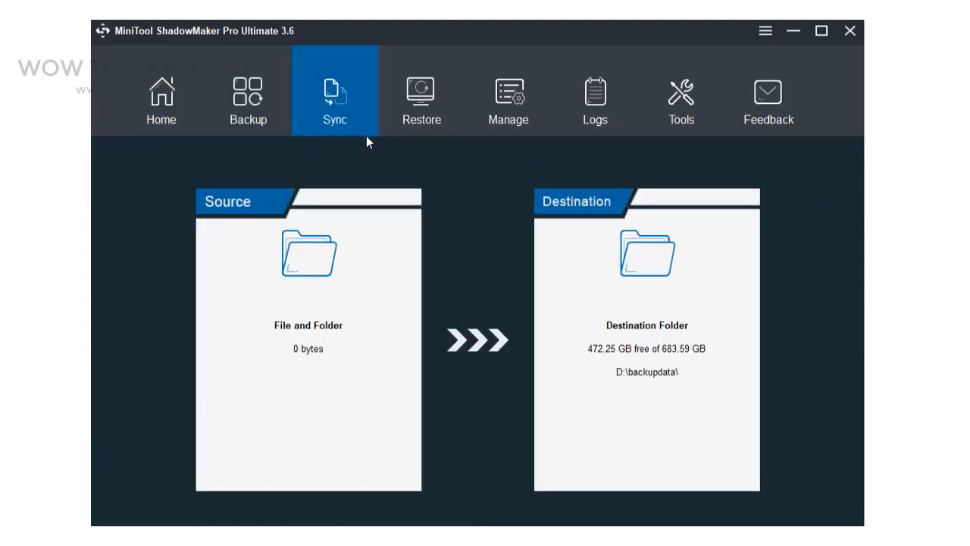
click(421, 95)
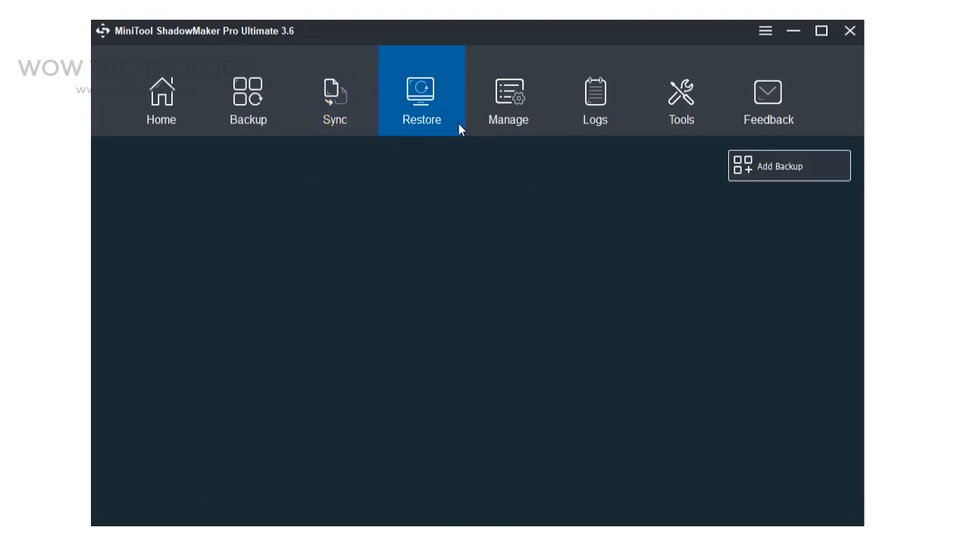
click(508, 95)
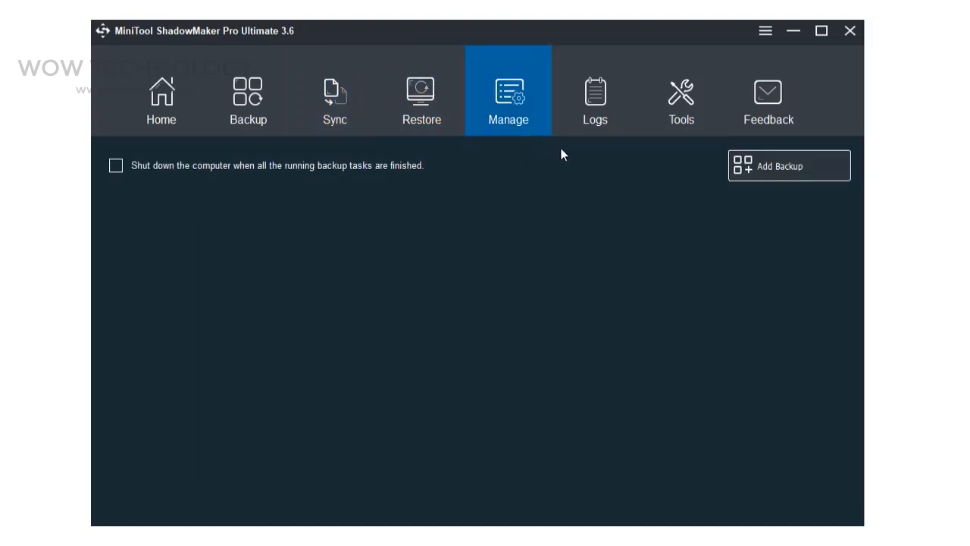
click(595, 99)
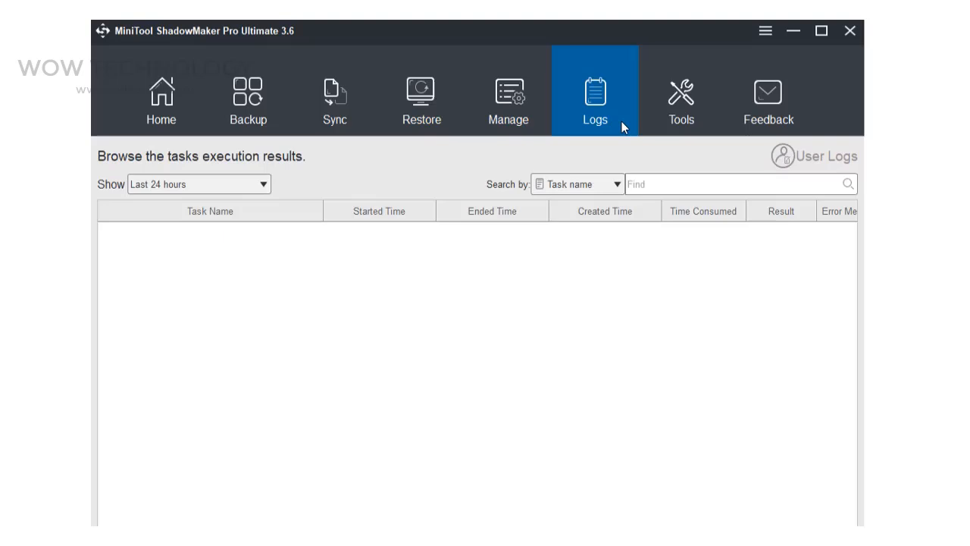
click(682, 98)
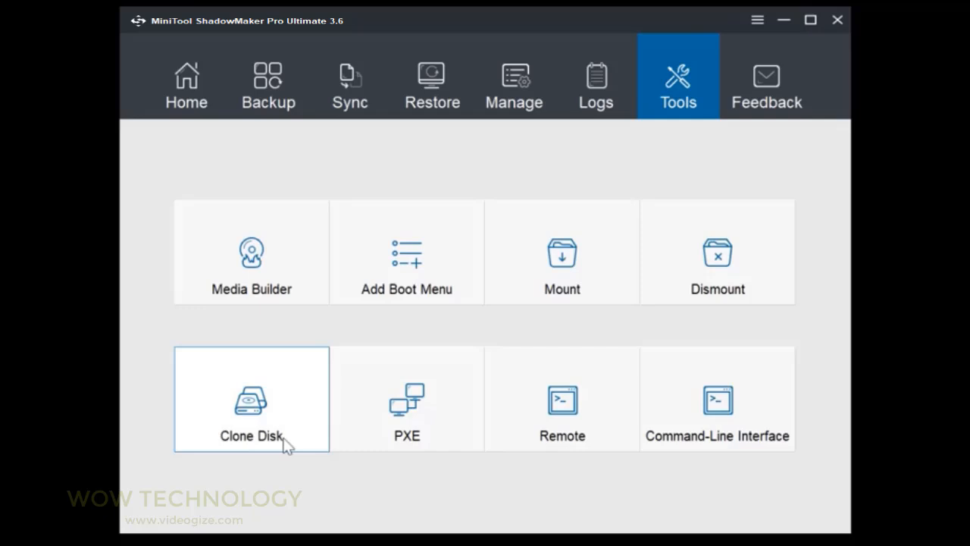
- Start a Clone Disk job with the Samsung SSD 850 EVO 1TB as source
click(251, 400)
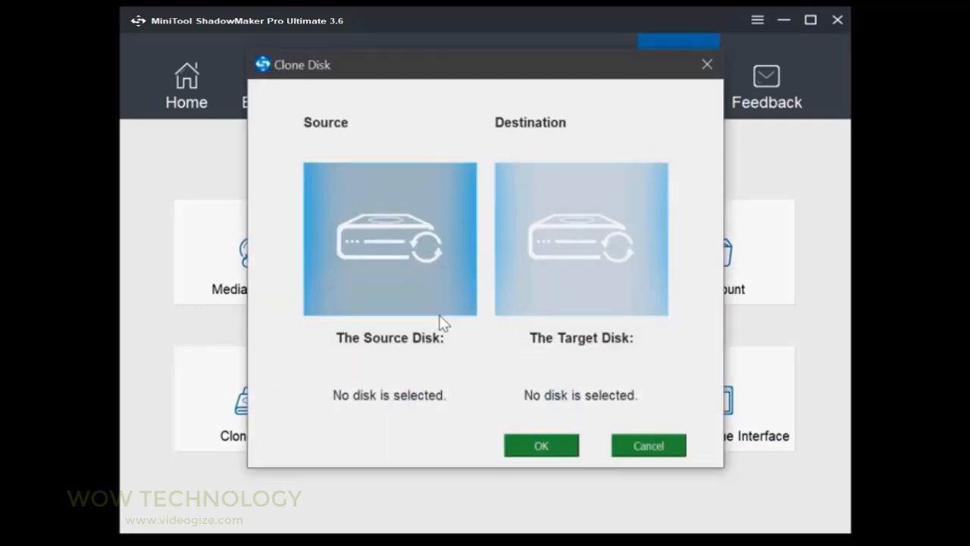
click(389, 239)
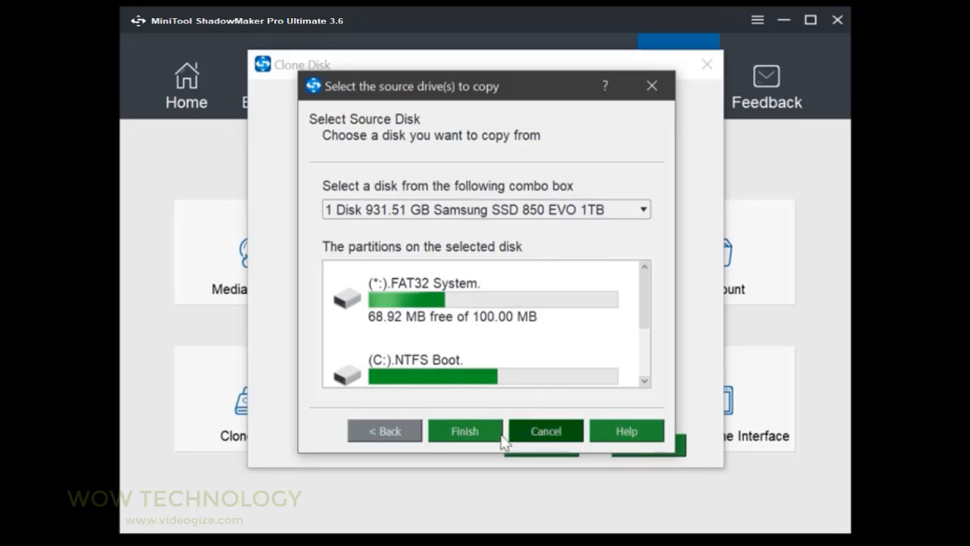
click(466, 431)
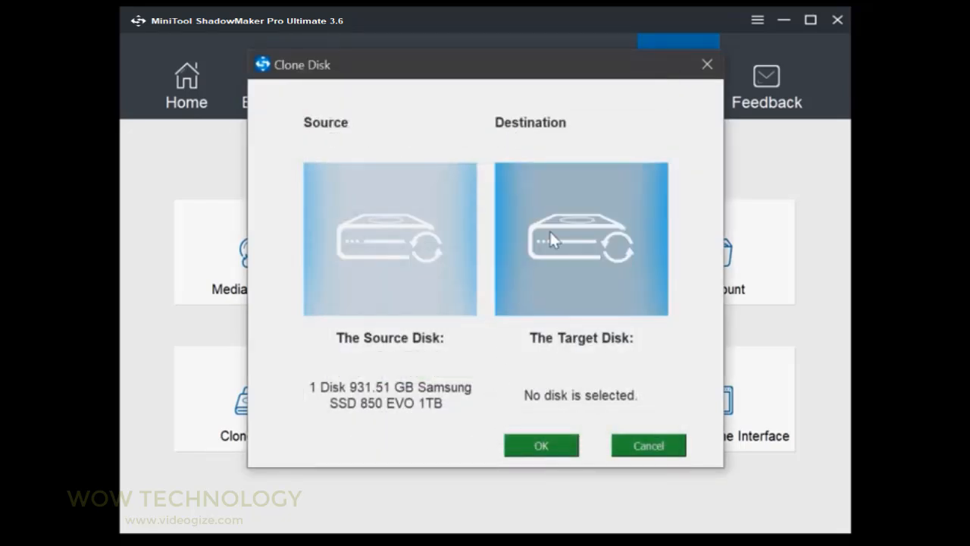
- Choose the Samsung SSD 970 EVO Plus 1TB as the clone target
click(581, 239)
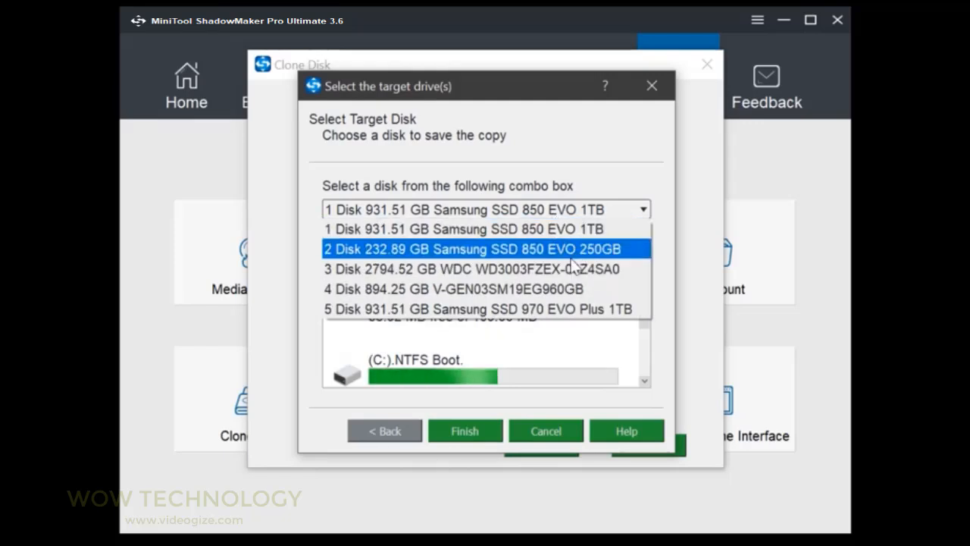
click(483, 310)
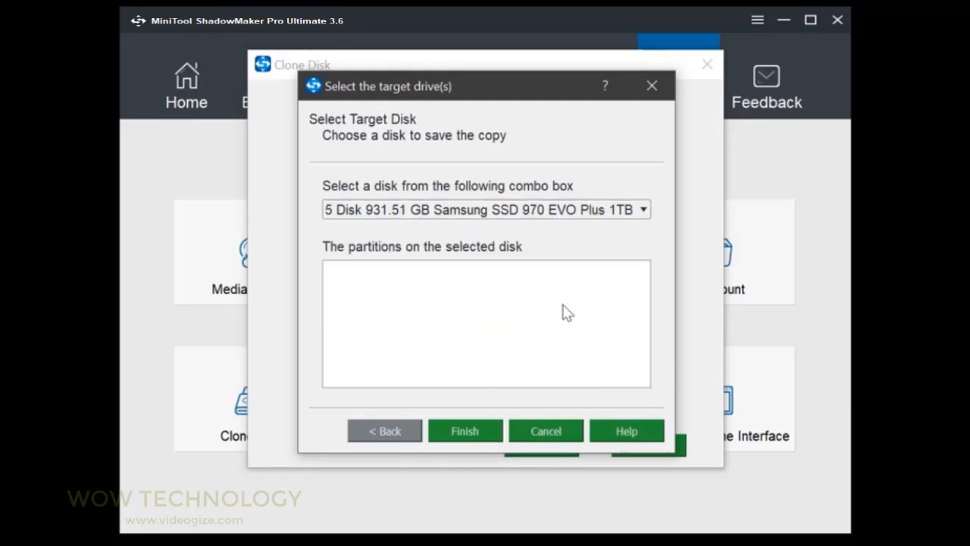
mouse_move(478, 436)
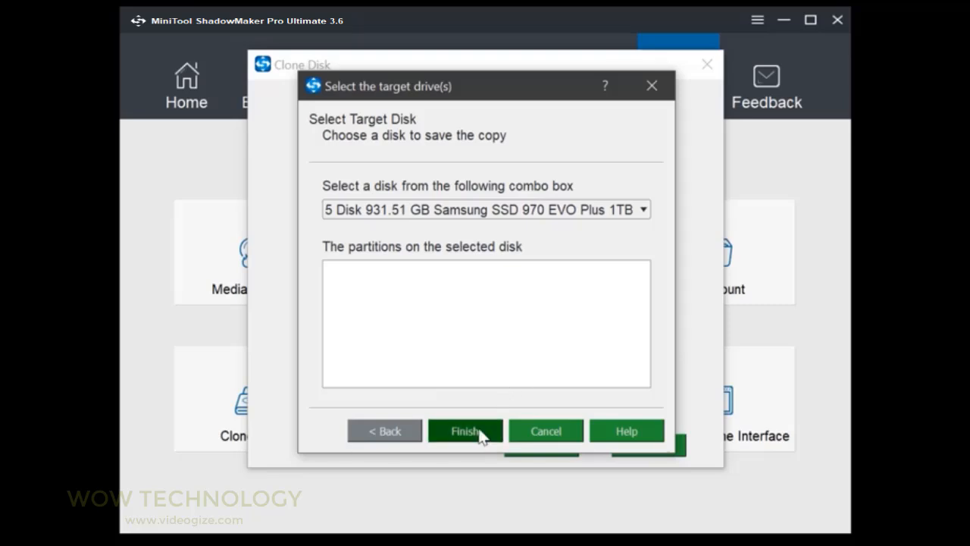
click(465, 431)
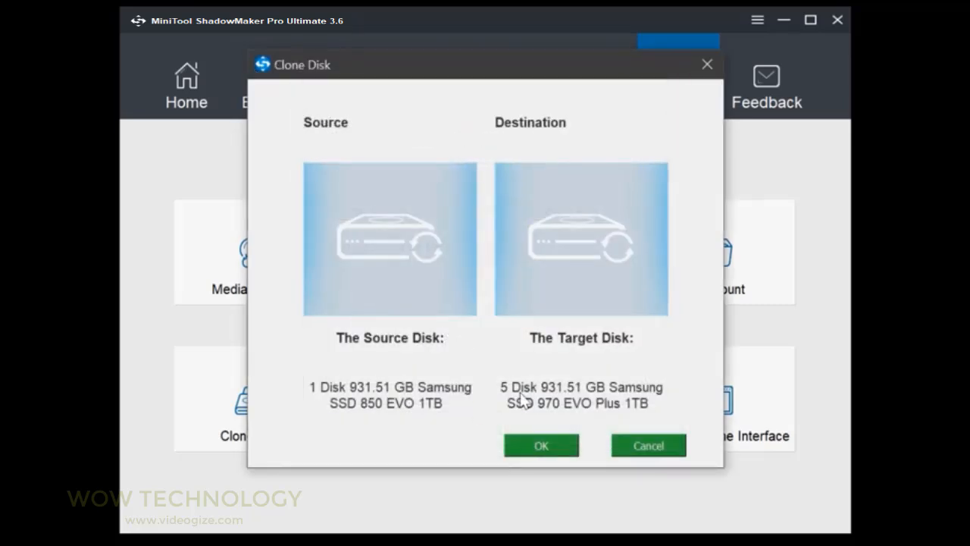
- Run the clone, accepting the target-overwrite warning, and decline shutting down afterwards
click(541, 445)
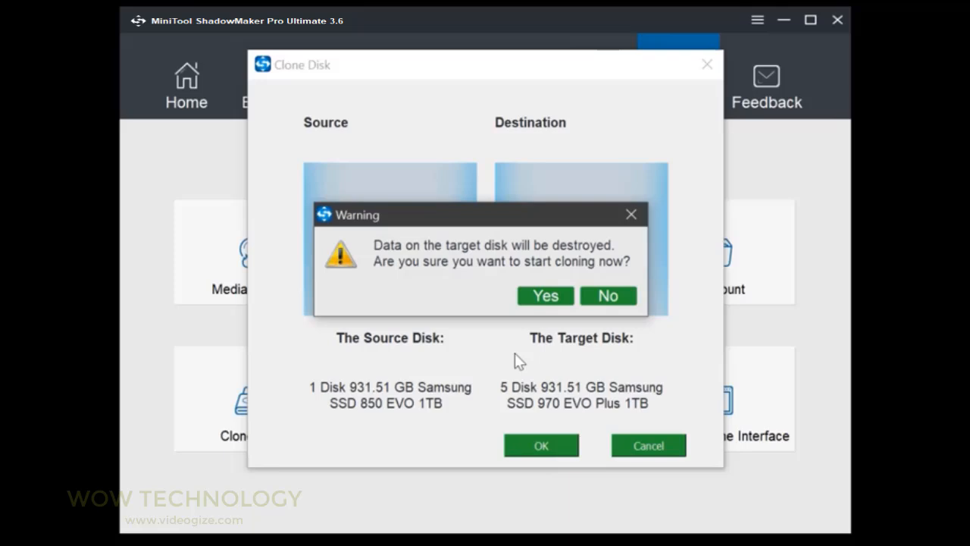
click(545, 296)
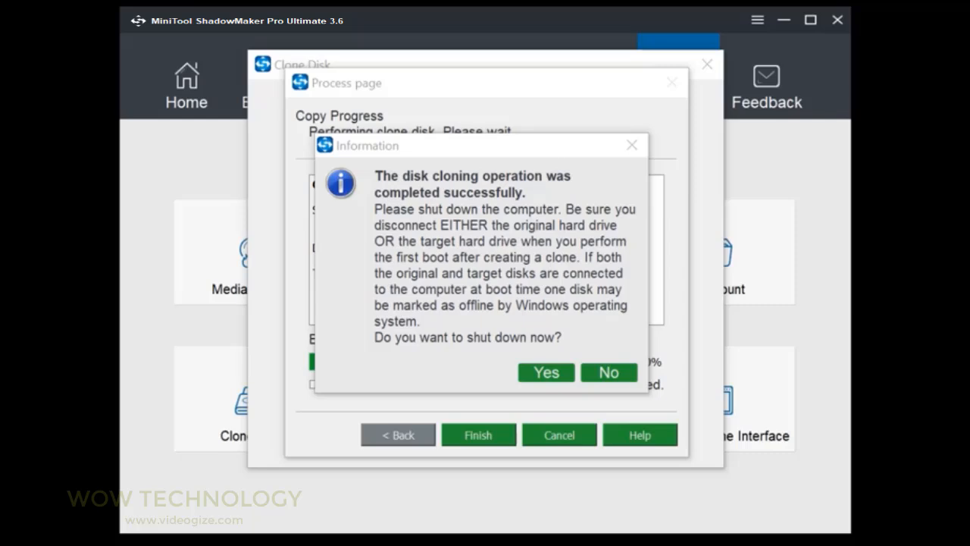
click(608, 372)
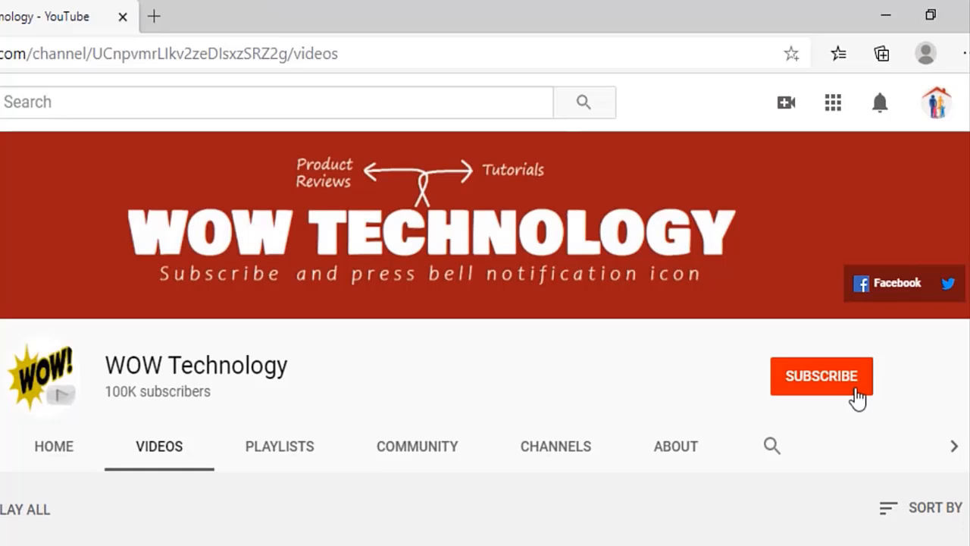
- Subscribe to the WOW Technology channel with all notifications on
click(822, 376)
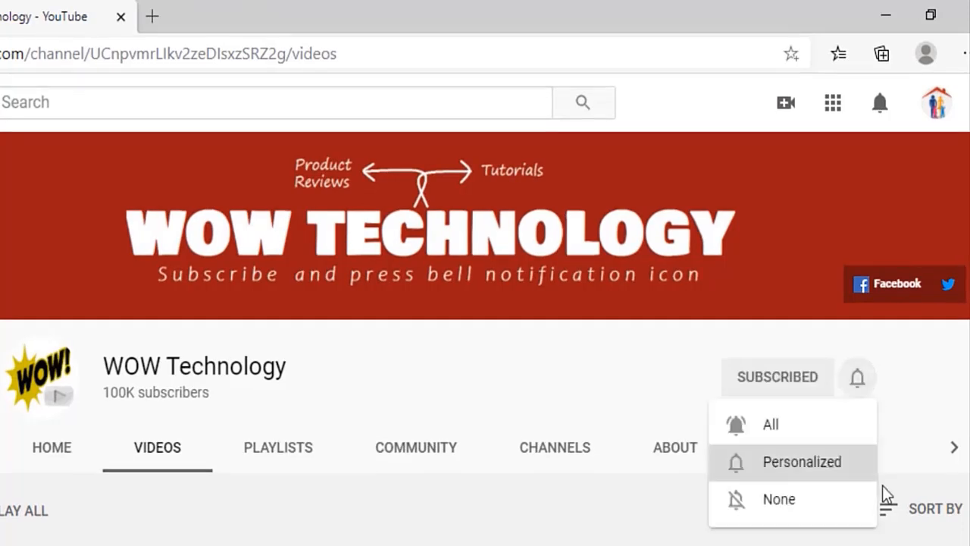
click(797, 462)
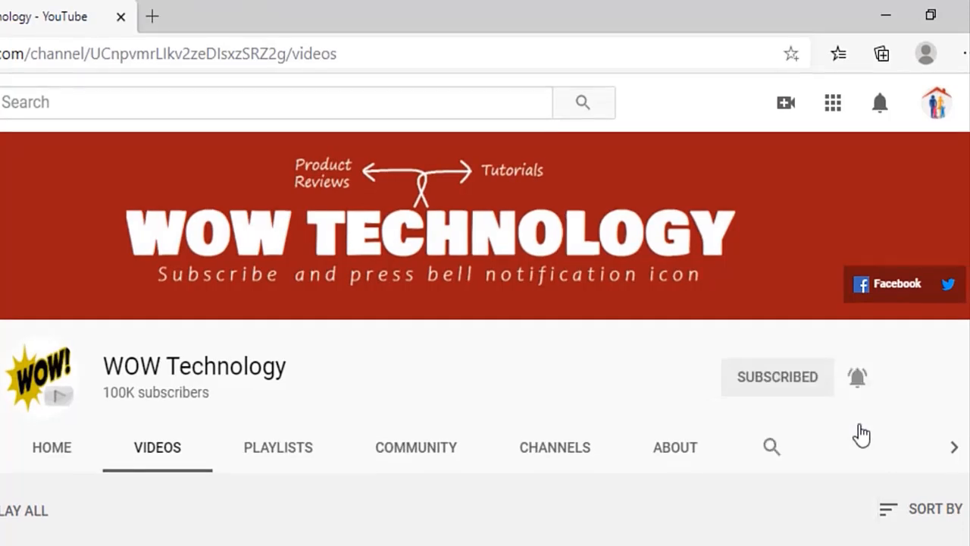